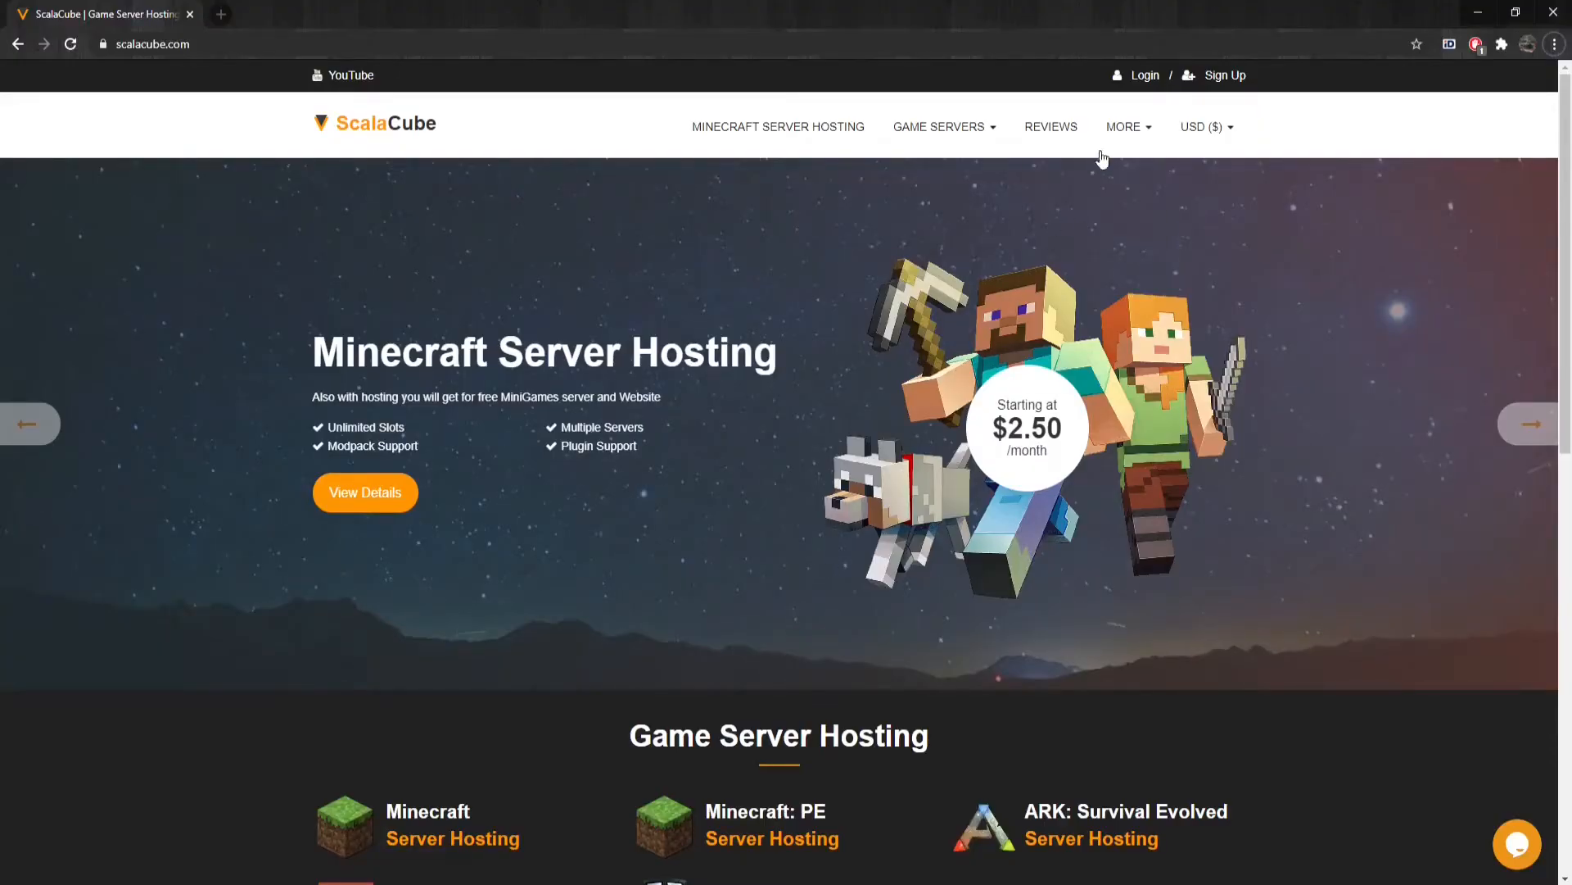
mouse_move(1145, 76)
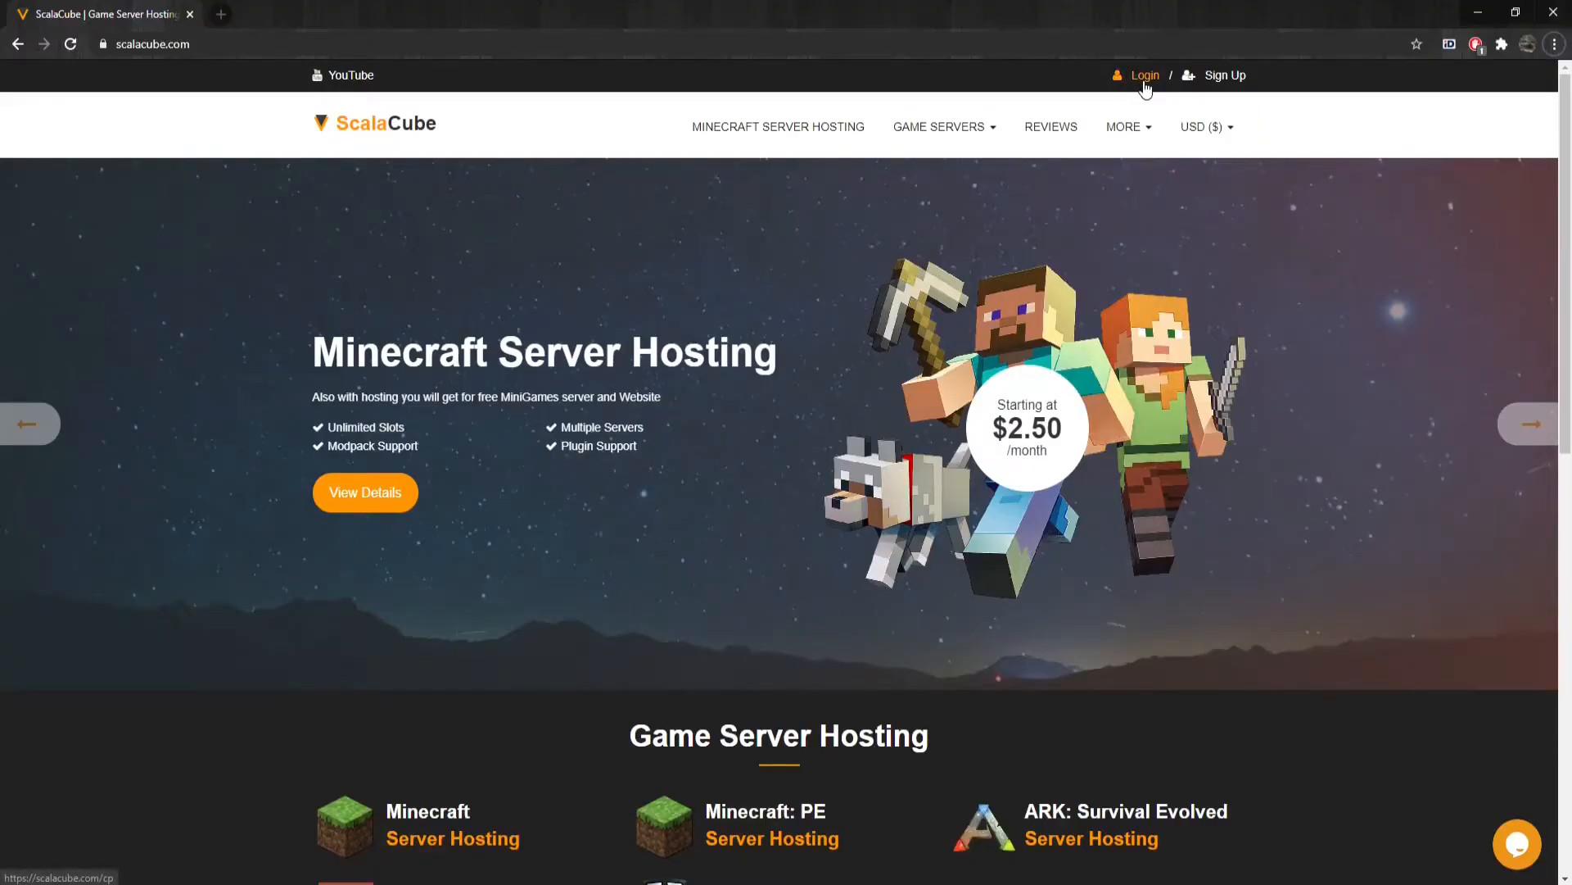
Step: Log in and manage the Eris 3943 server to reach its Standard Minecraft 1.16.4 game server
left_click(1144, 74)
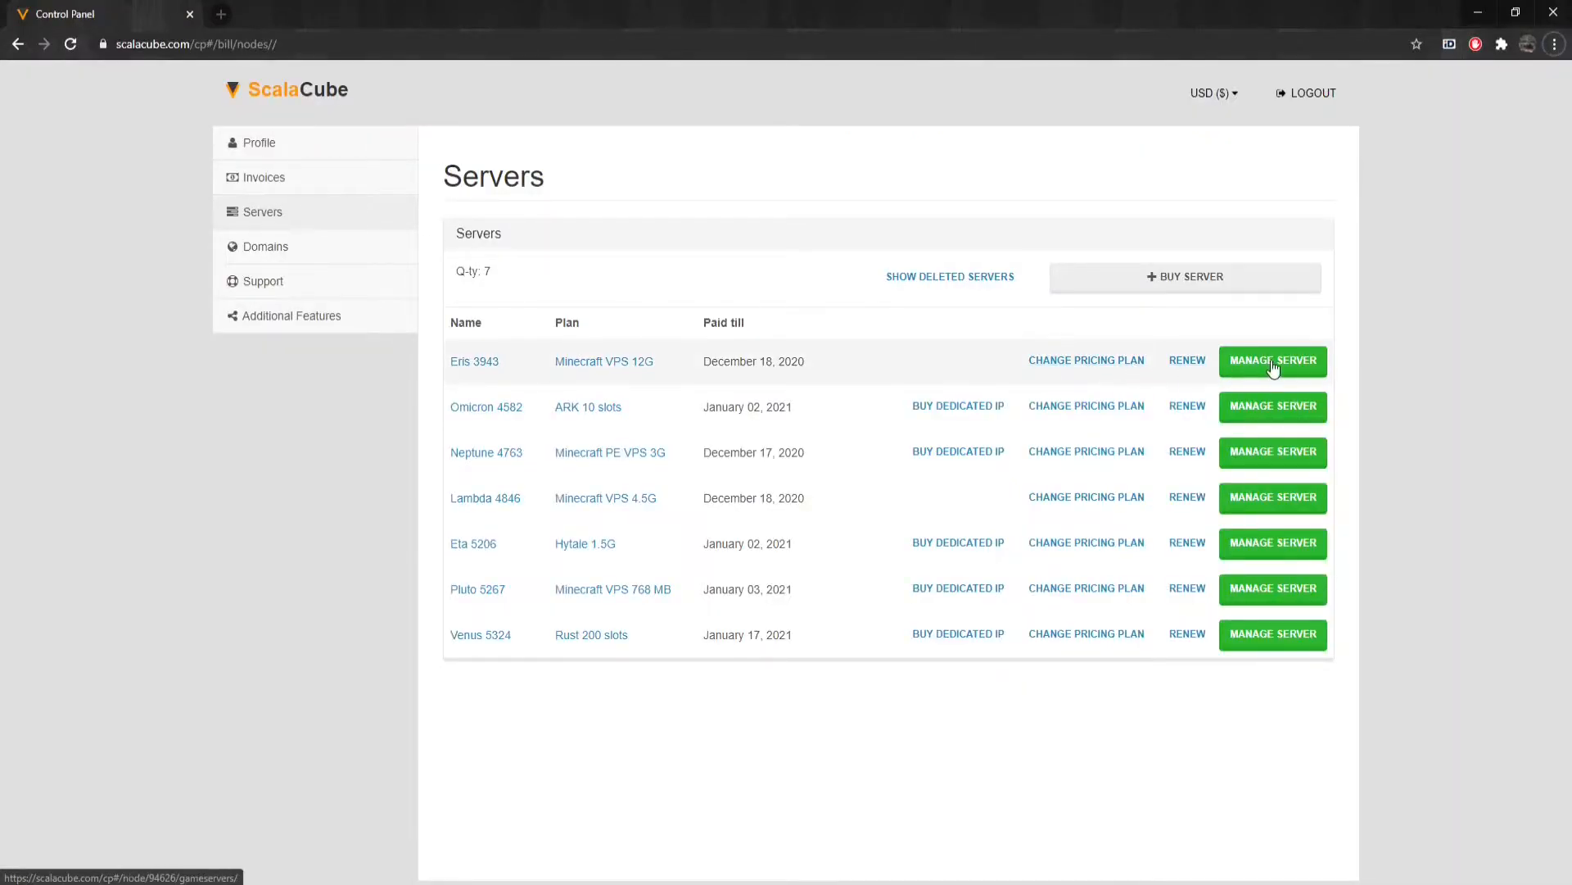
left_click(1272, 360)
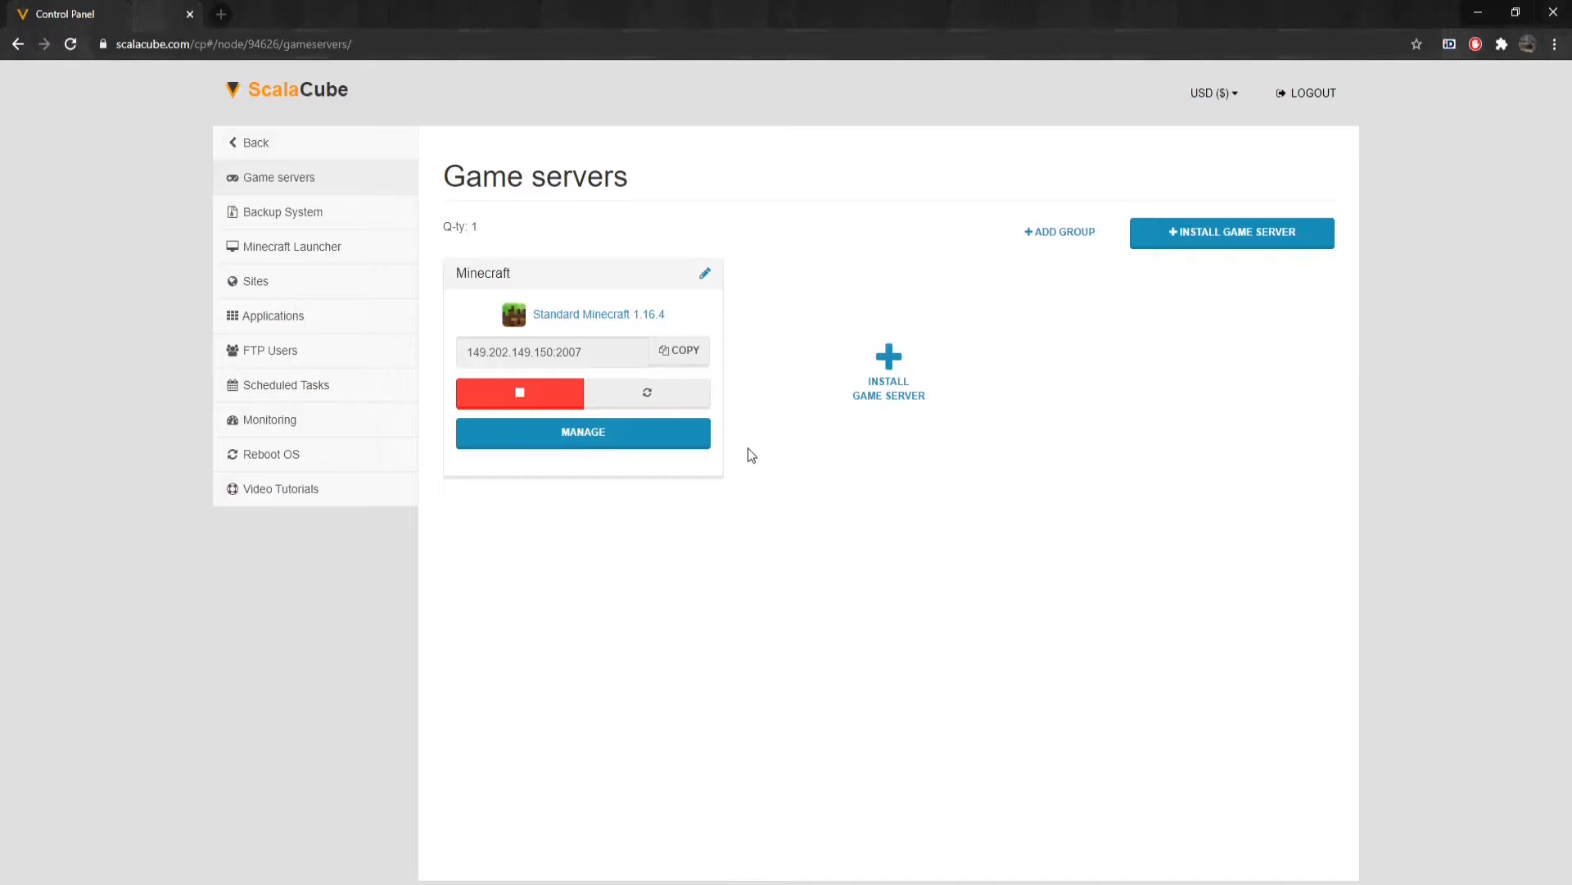
mouse_move(583, 438)
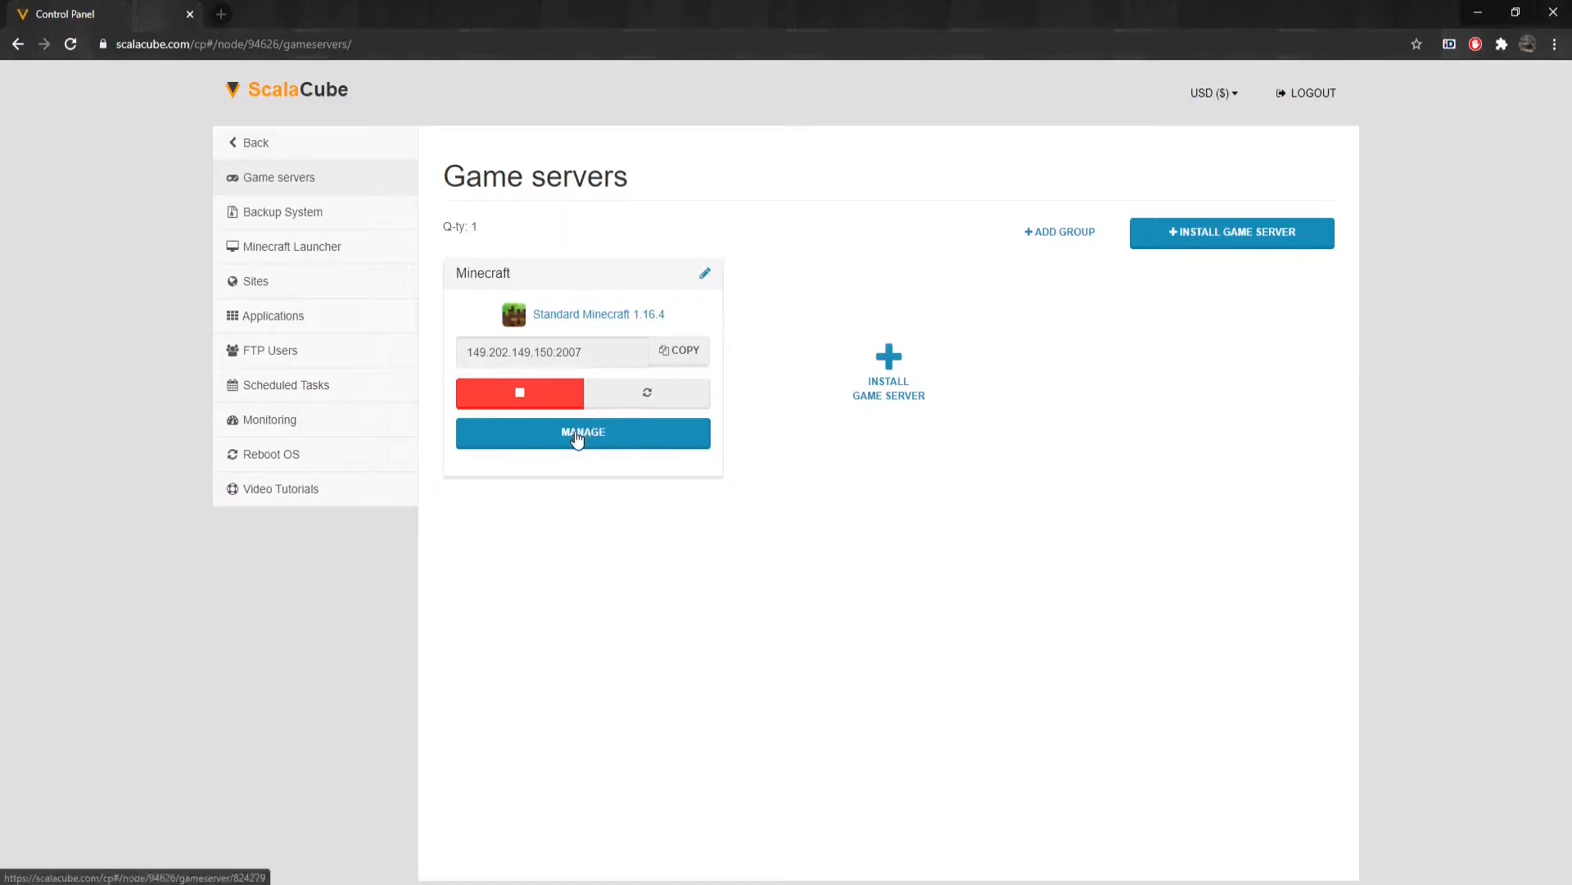
Step: Manage the Minecraft game server to show its status, IP, FTP and RCON details
left_click(583, 432)
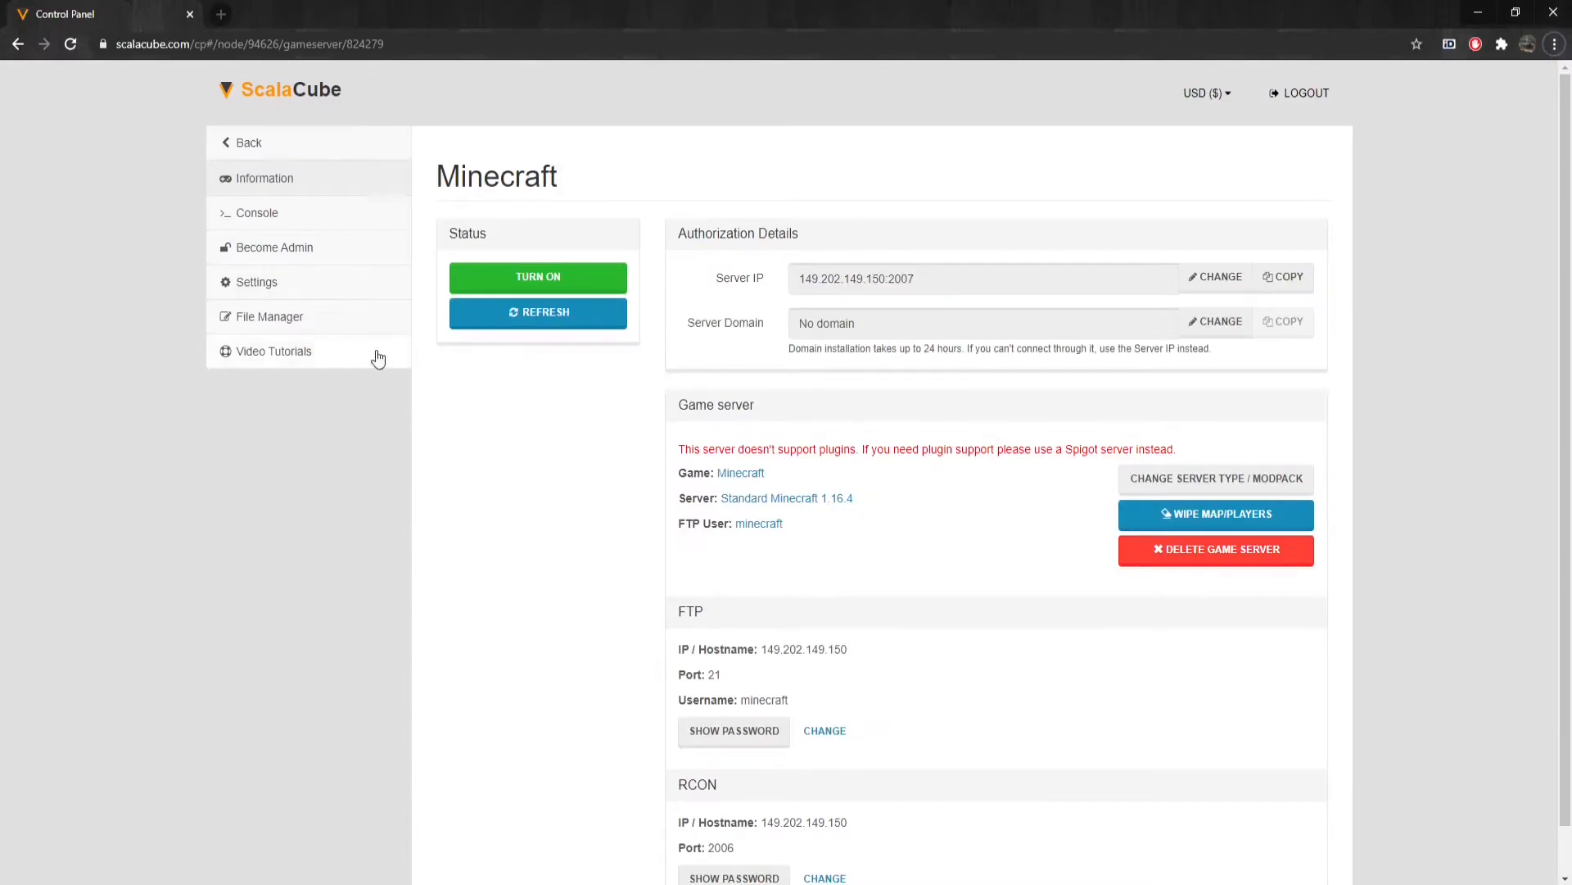
Step: Delete the DIM1 End folder from the world files in the File Manager
left_click(268, 316)
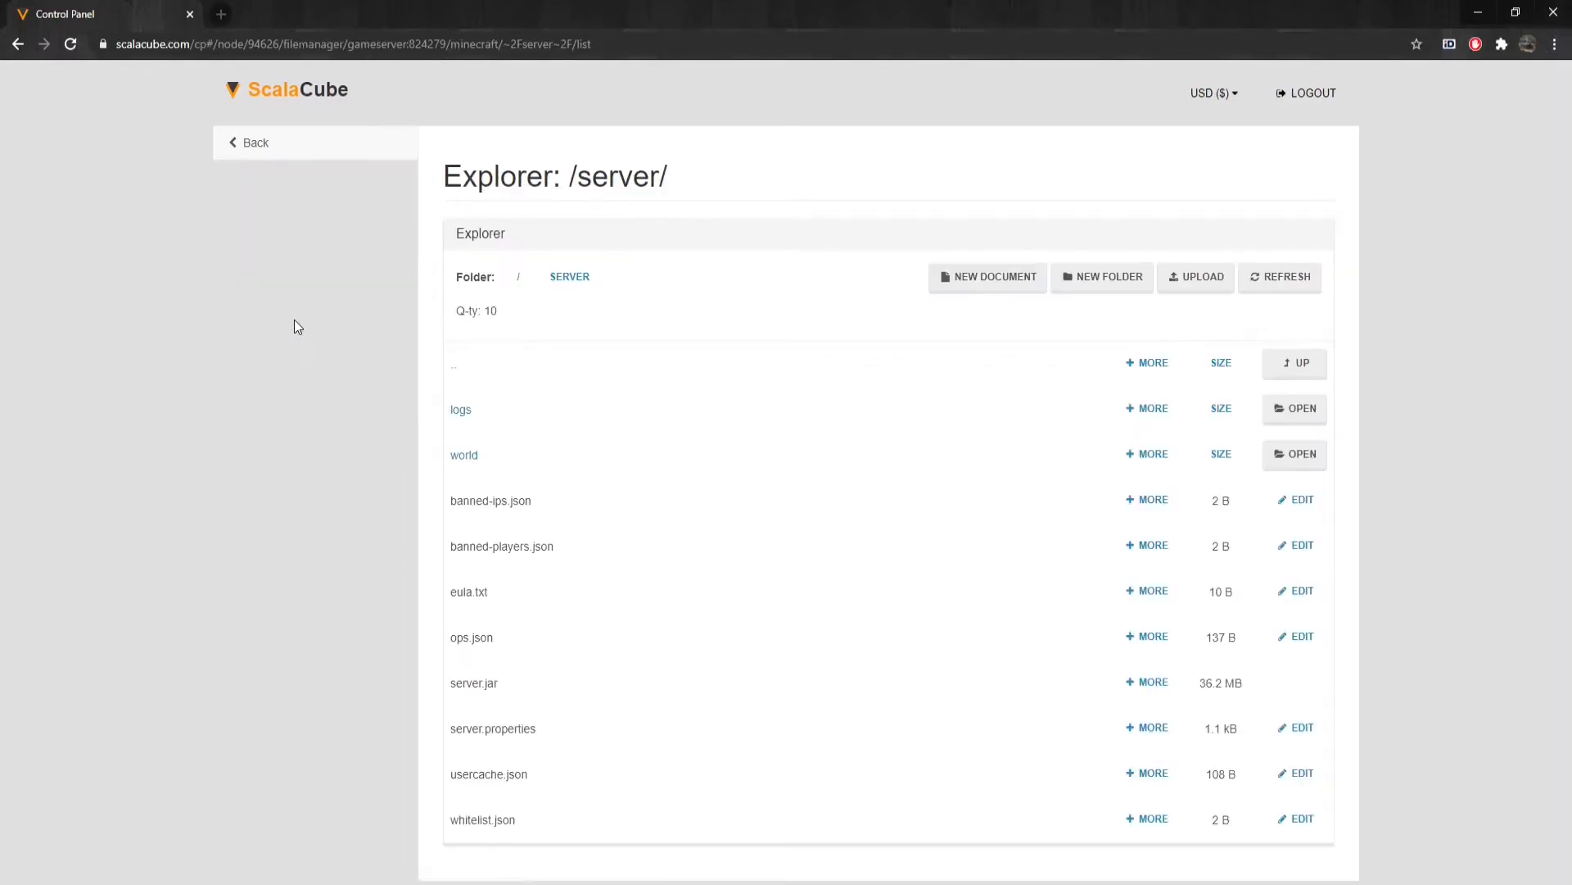
mouse_move(350, 394)
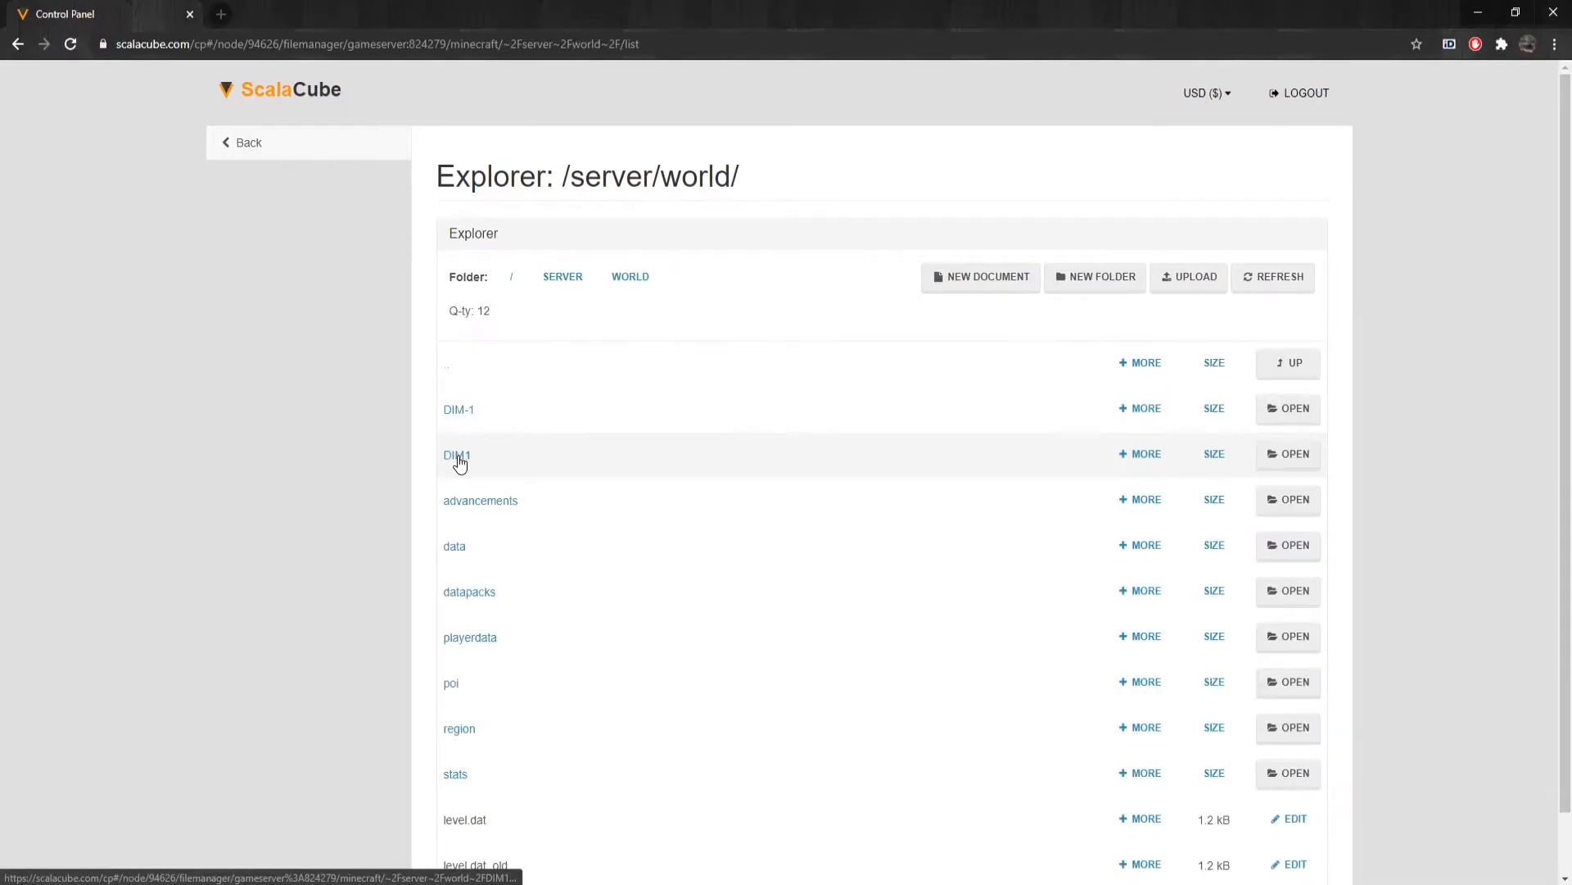
mouse_move(550, 472)
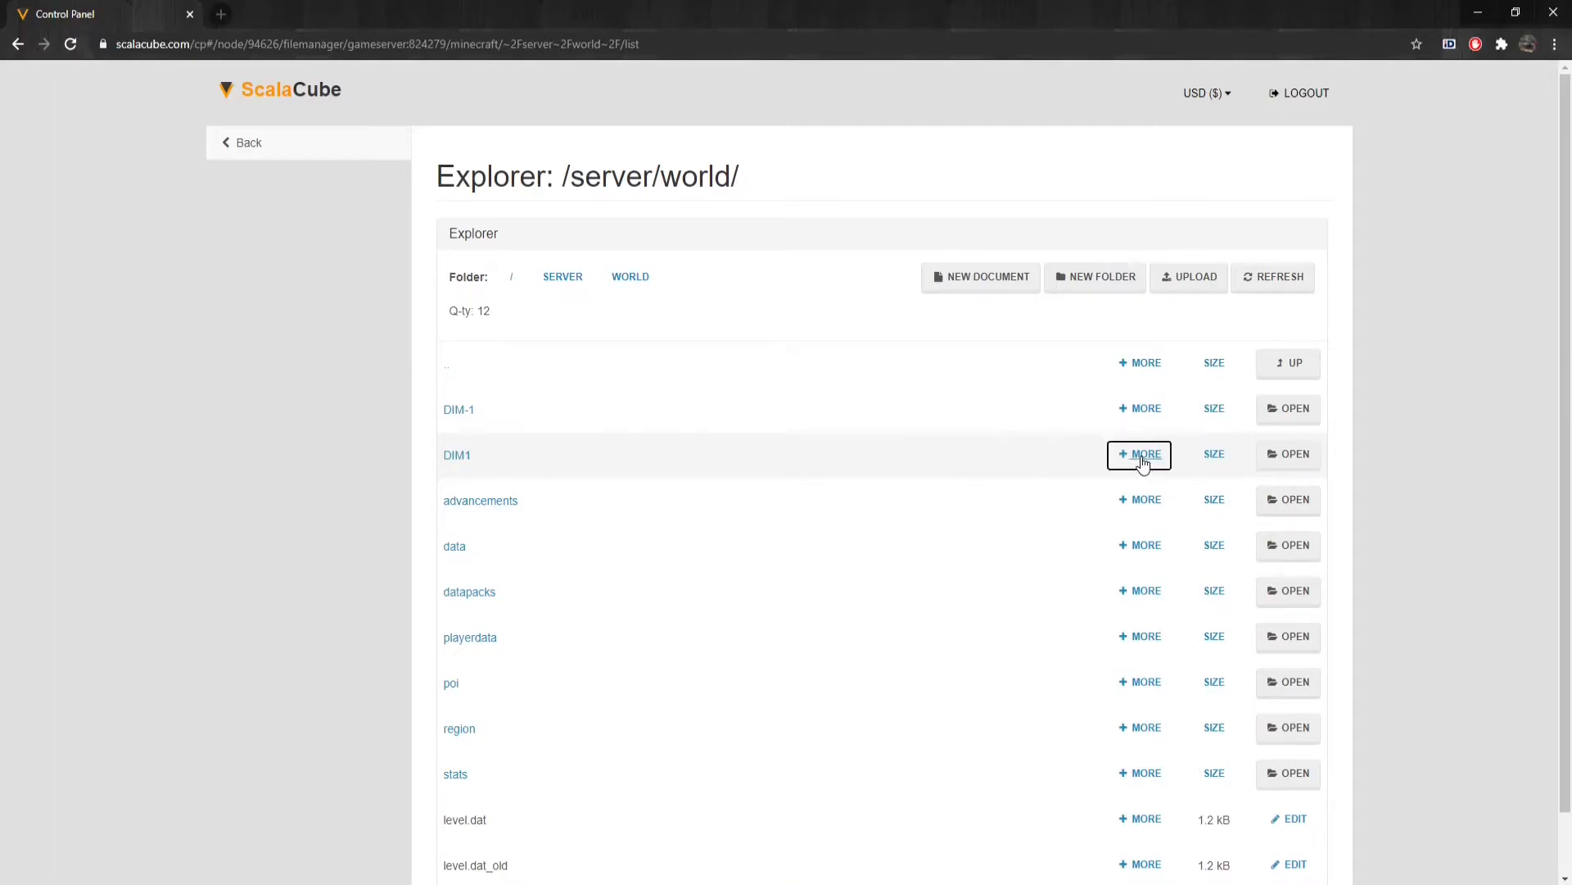
left_click(1140, 454)
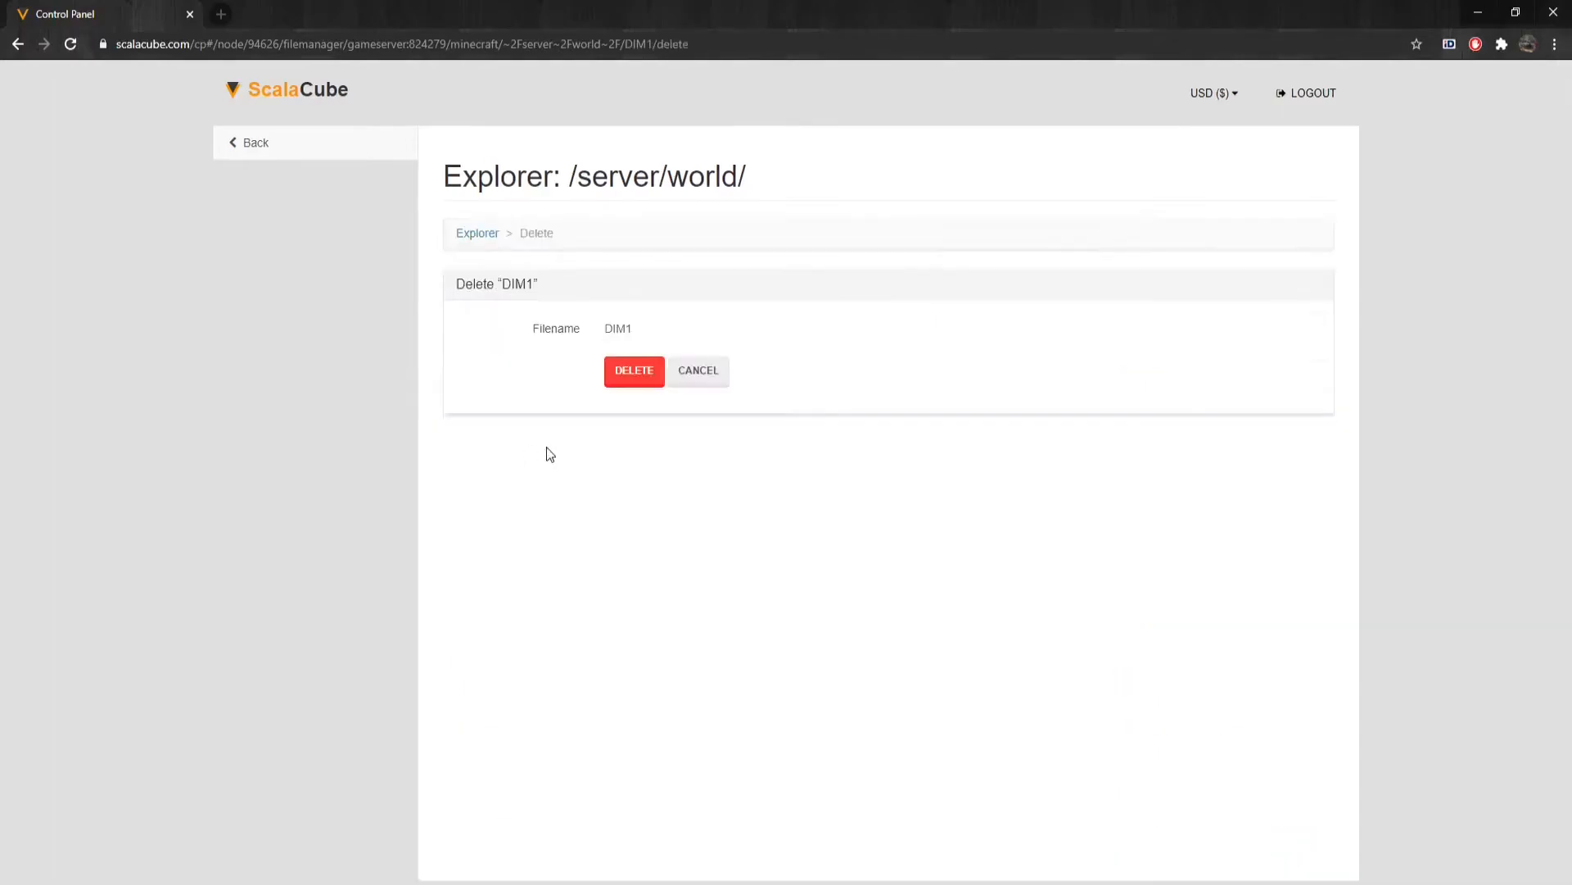
left_click(632, 371)
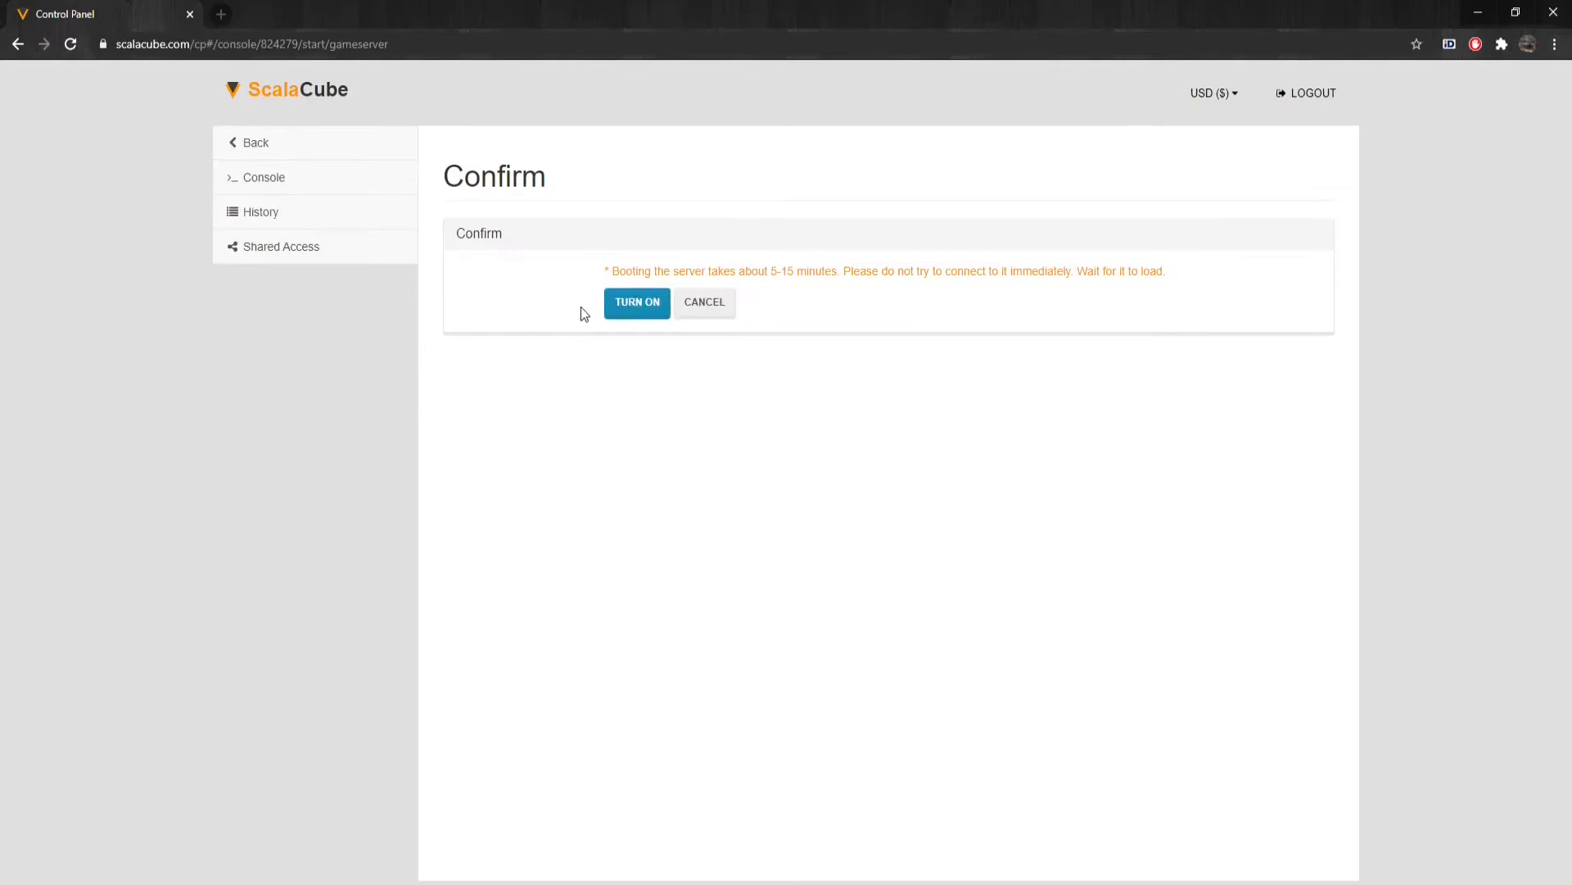
Step: Confirm turning on the Minecraft server and refresh until it shows running
left_click(635, 303)
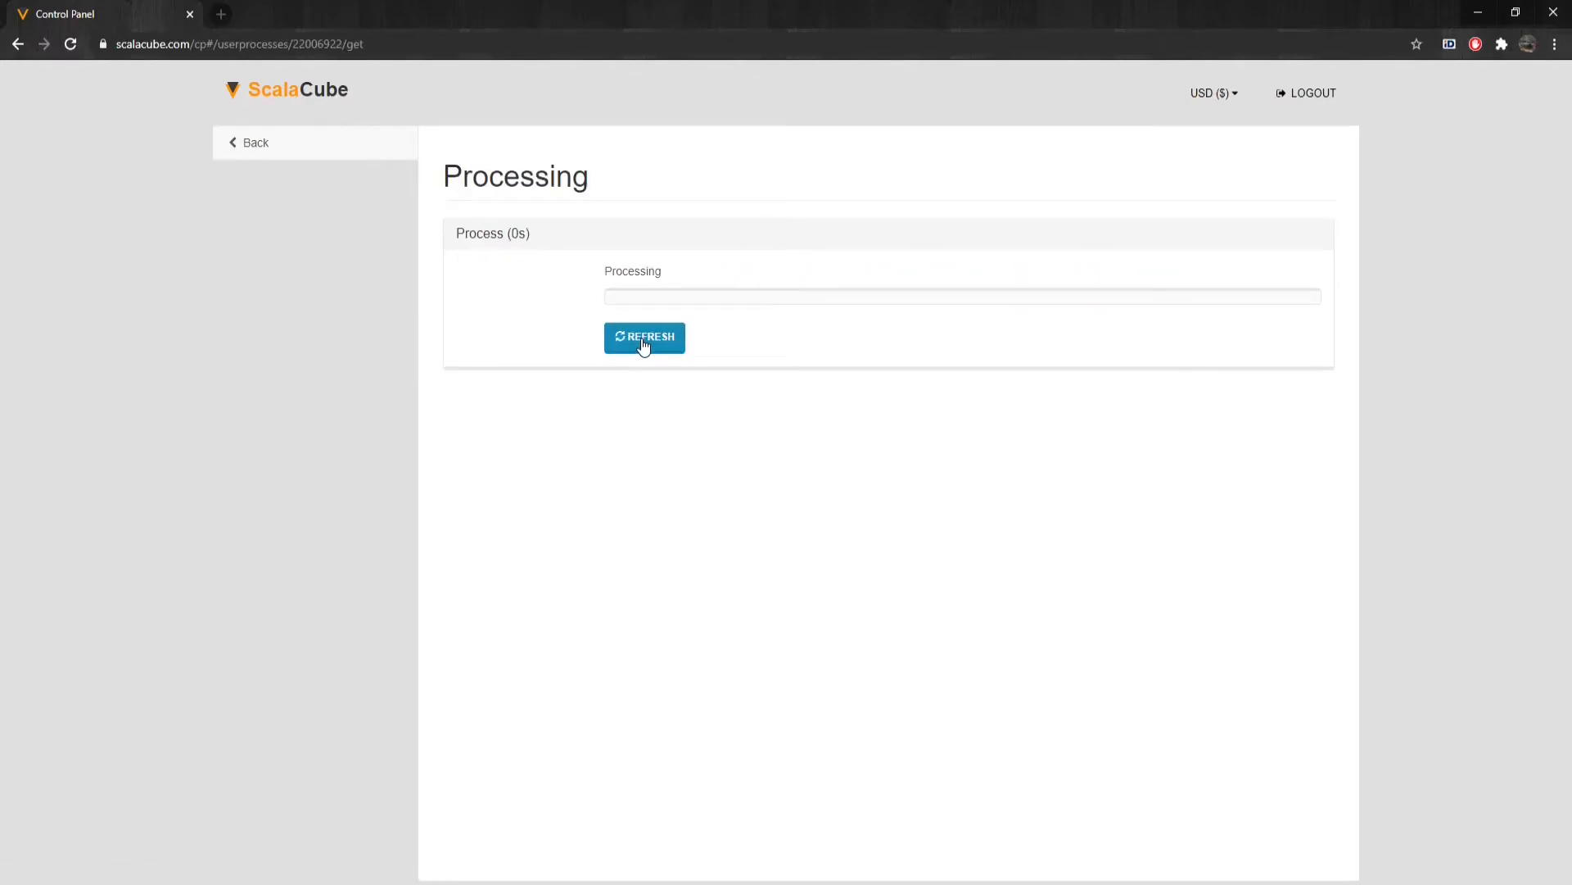
left_click(643, 336)
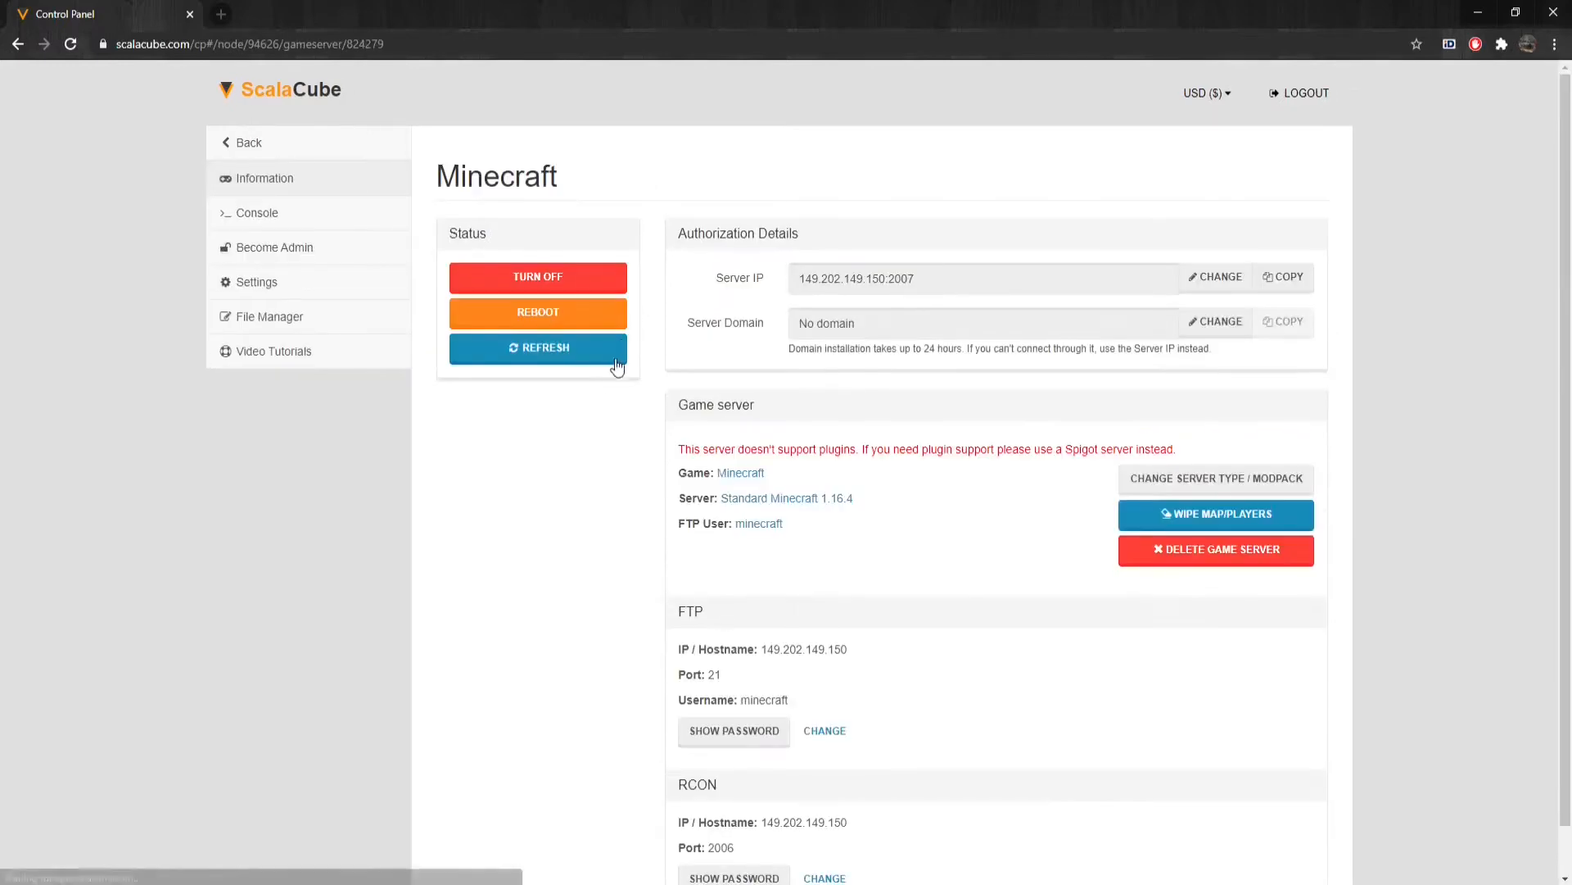